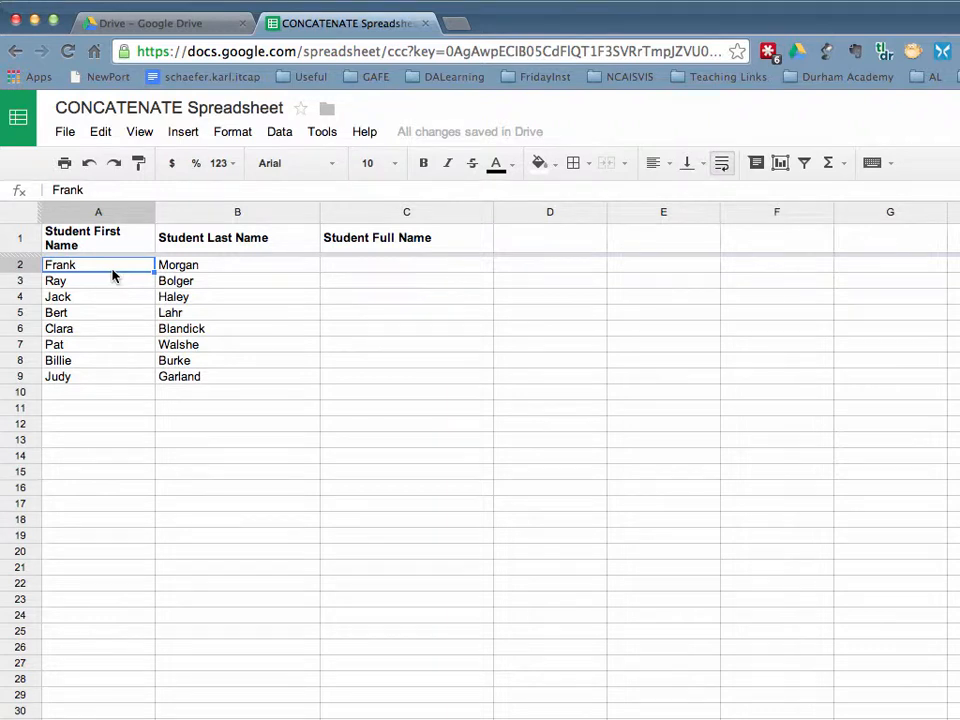
- In cell C2, begin a formula by typing =Conc to call up CONCATENATE
{"action": "left_click", "coordinate": [406, 264]}
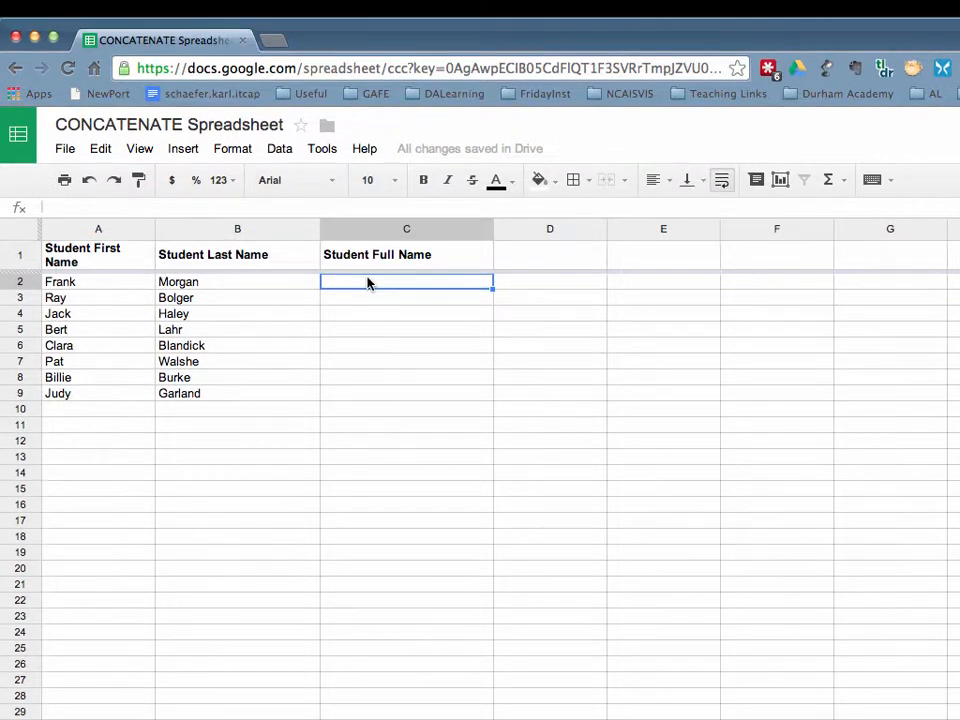
{"action": "type", "text": "="}
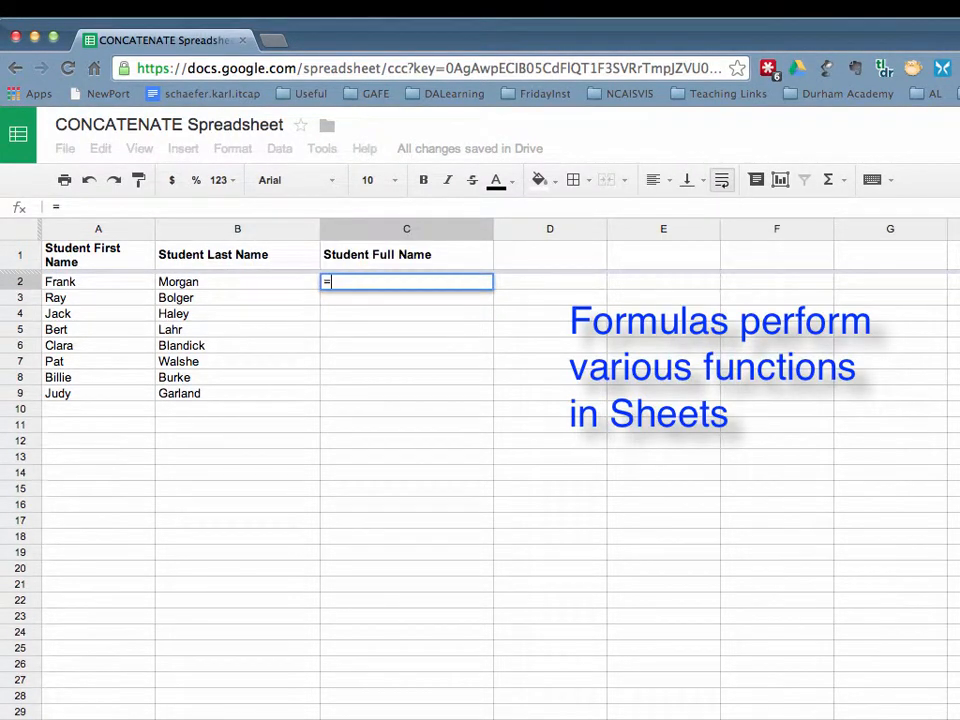
{"action": "type", "text": "C"}
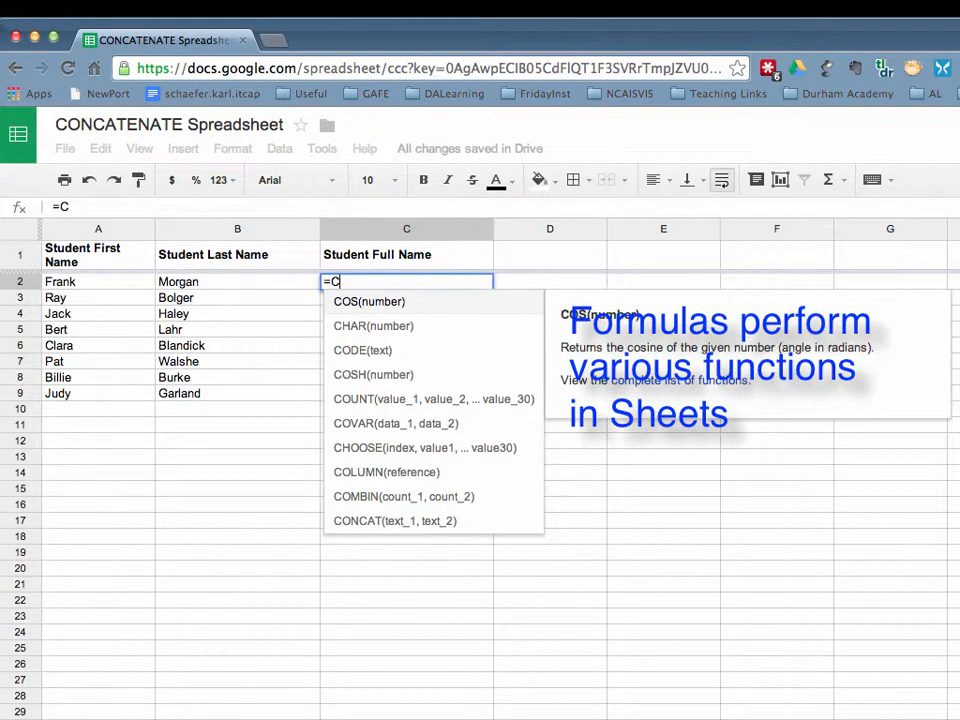
{"action": "type", "text": "o"}
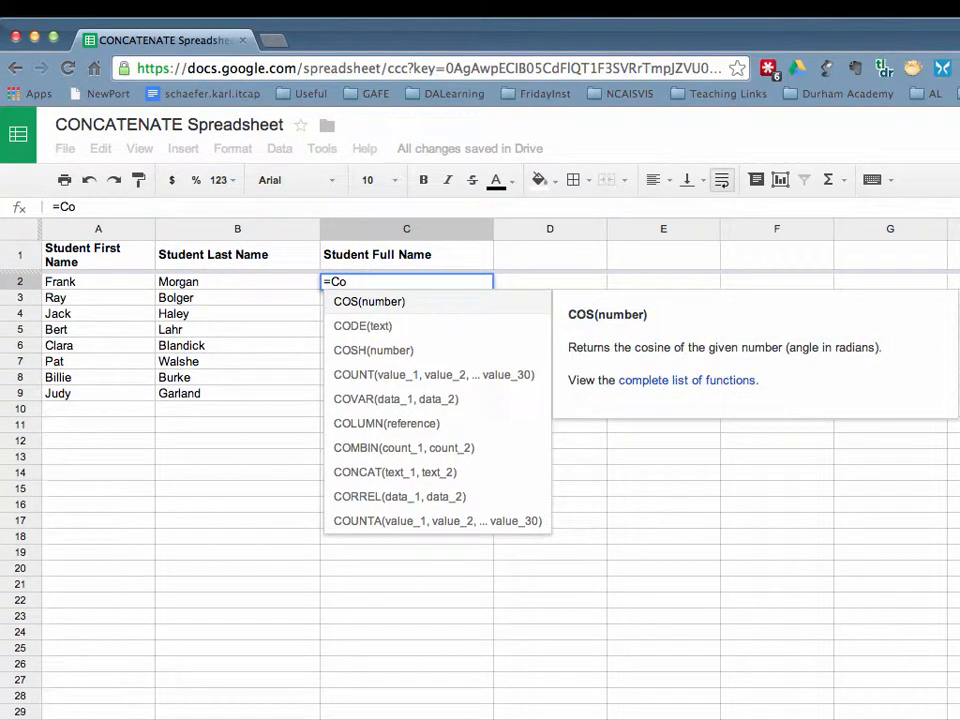
{"action": "type", "text": "n"}
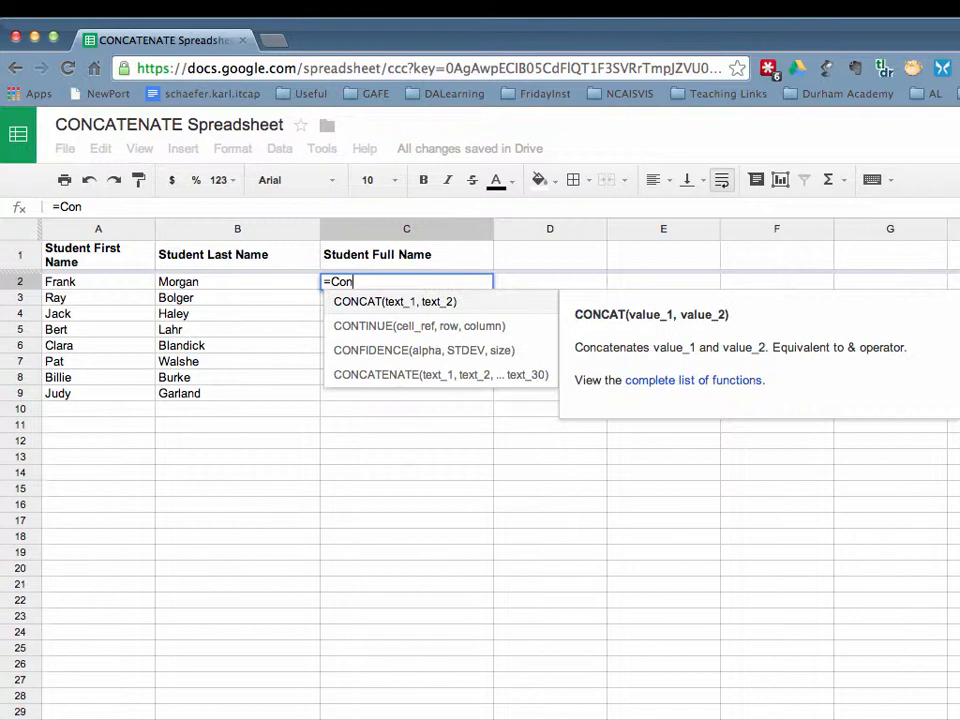
{"action": "type", "text": "c"}
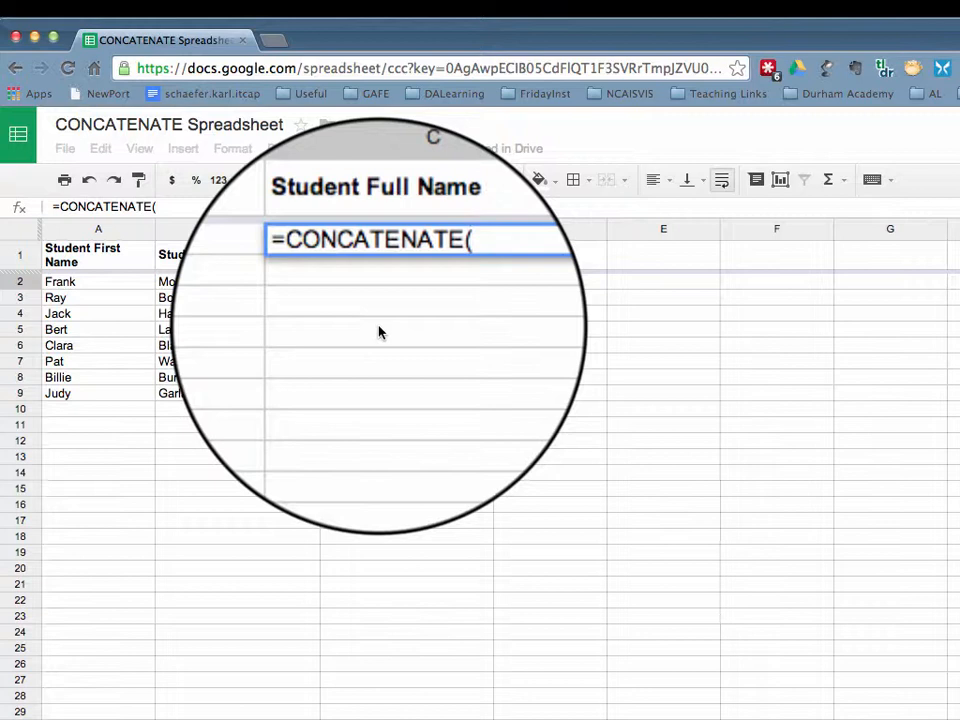
- Add cell A2 (Frank) as the first CONCATENATE argument
{"action": "type", "text": "A"}
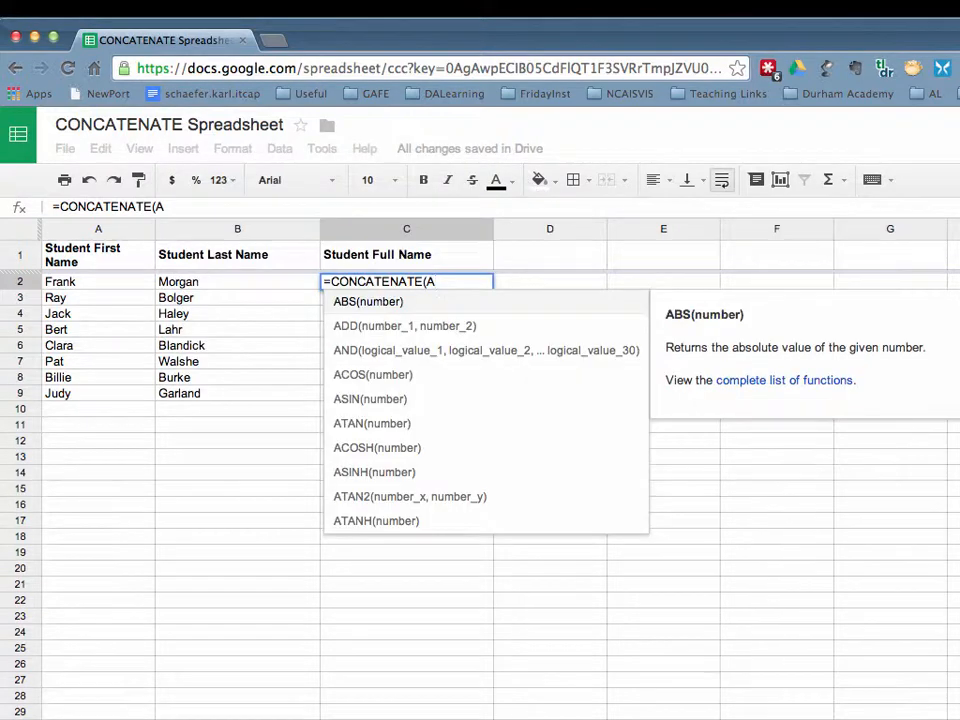
{"action": "left_click", "coordinate": [90, 281]}
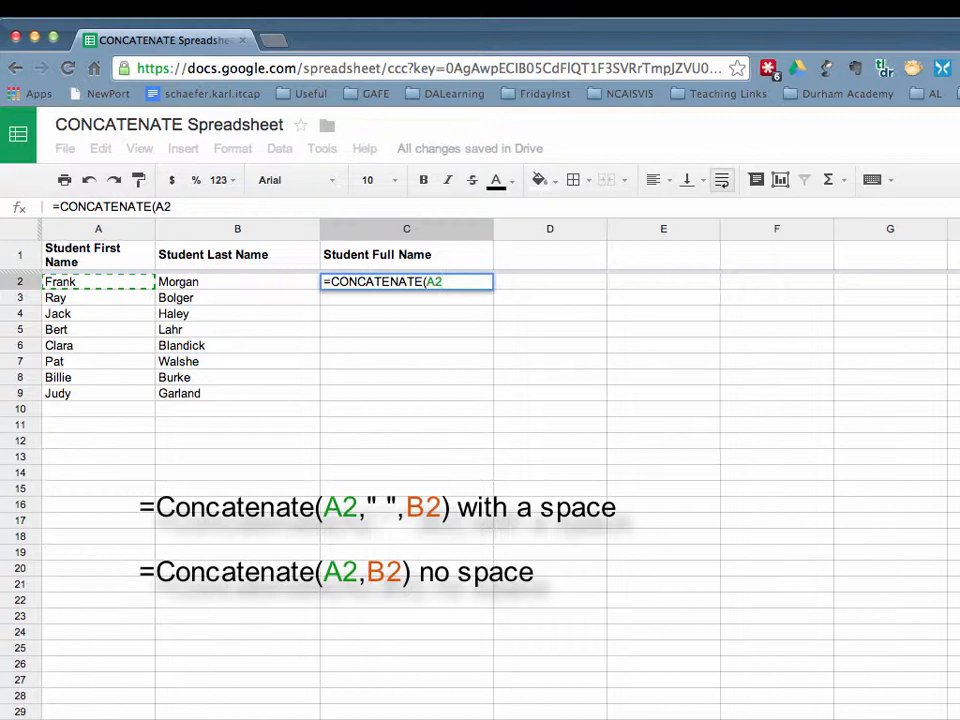
- Finish the formula as =CONCATENATE(A2," ",B2) with a space separator and last name
{"action": "type", "text": ","}
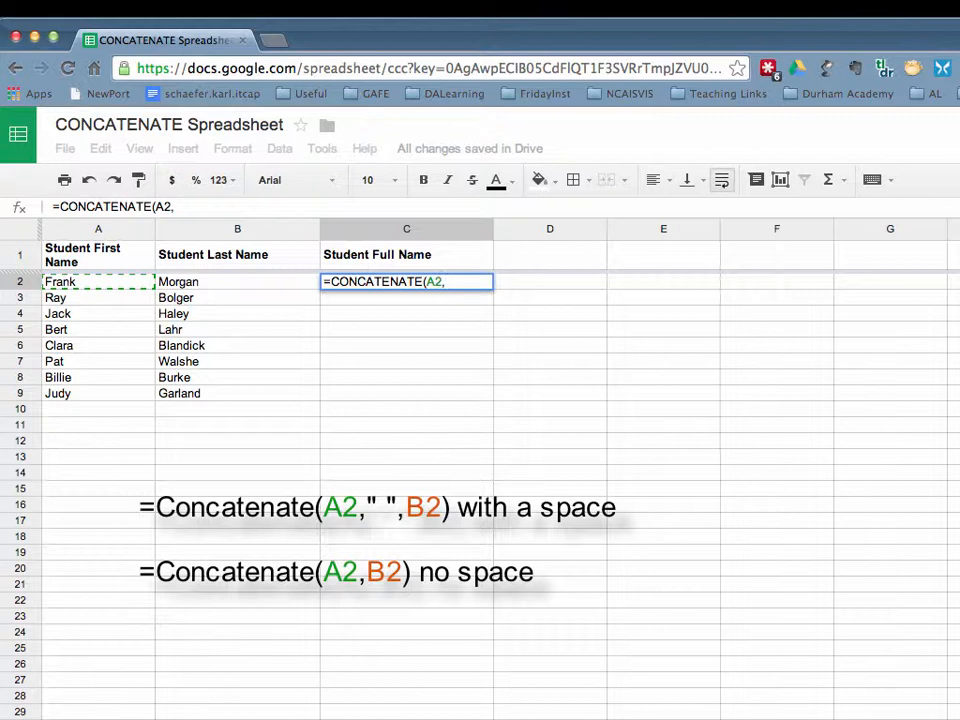
{"action": "type", "text": "\""}
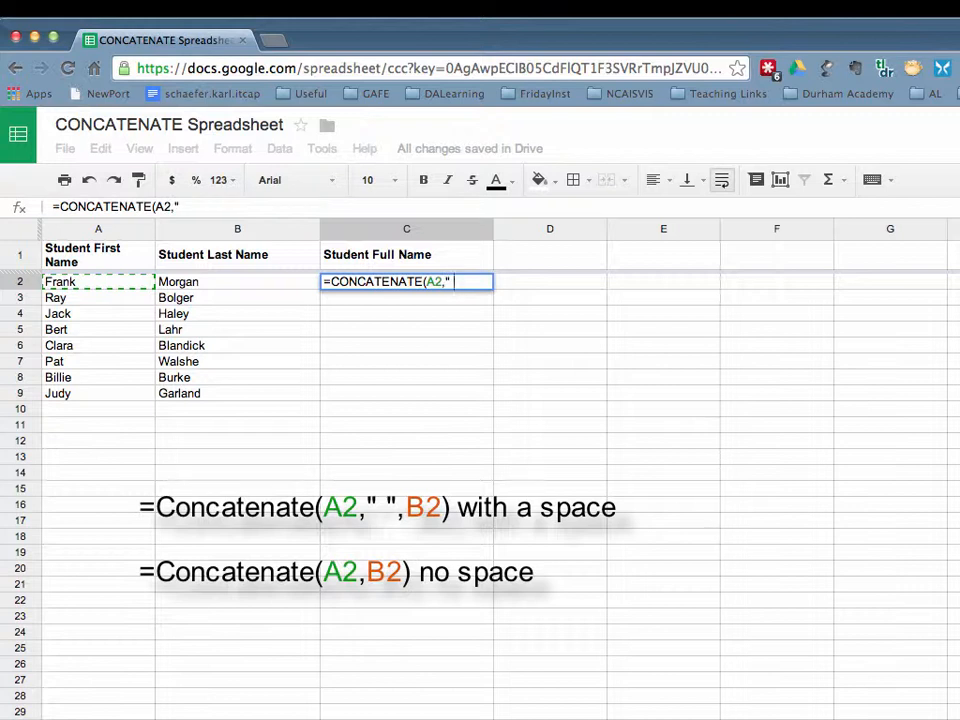
{"action": "type", "text": "\" \""}
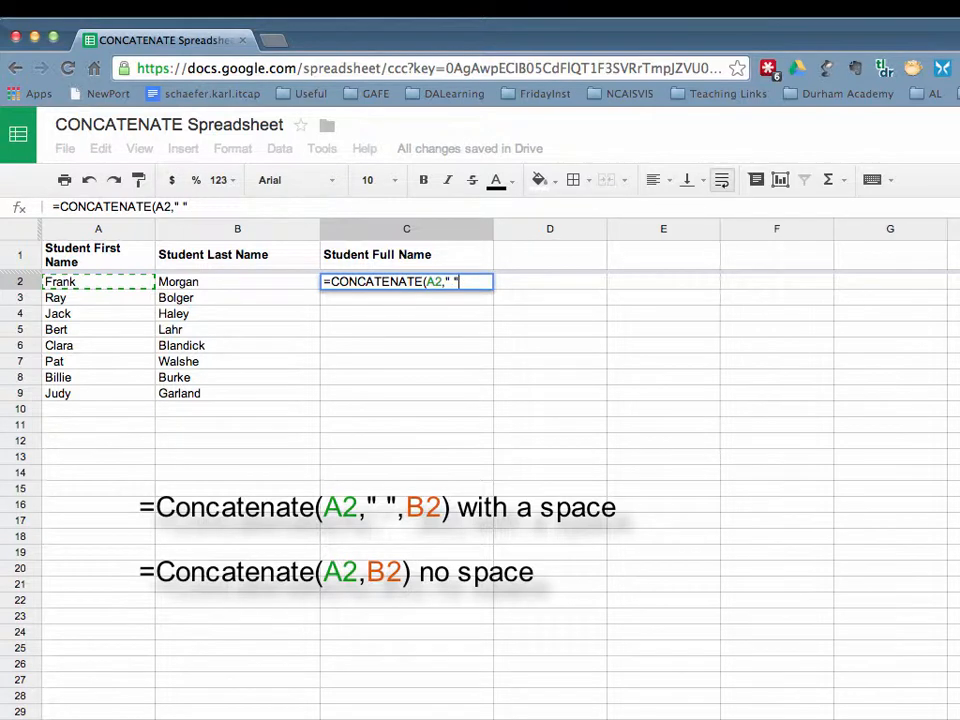
{"action": "type", "text": ","}
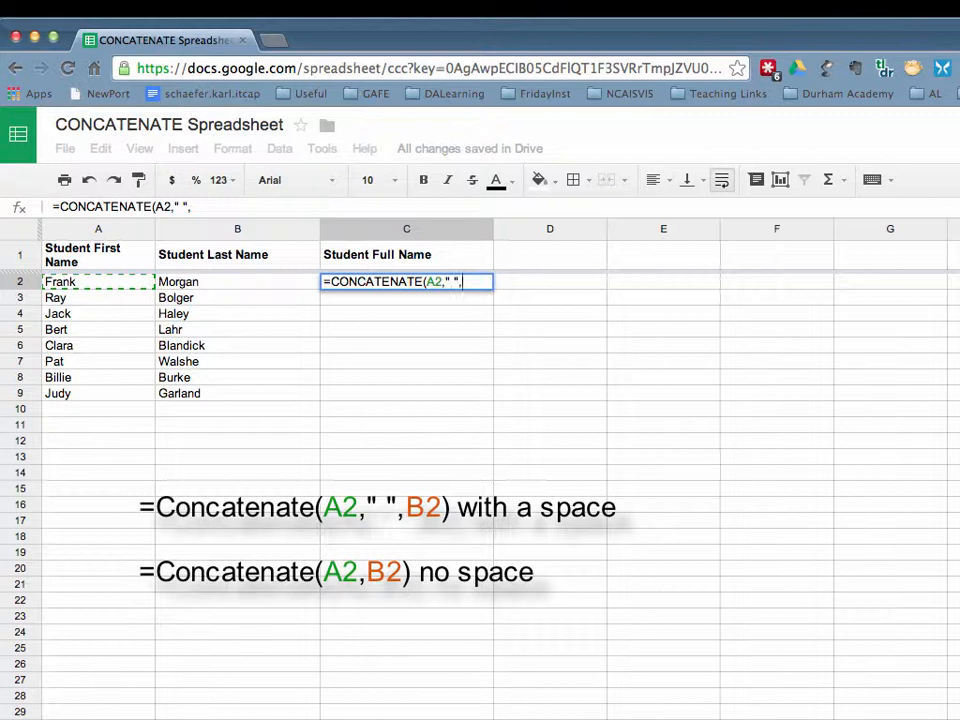
{"action": "type", "text": "B2"}
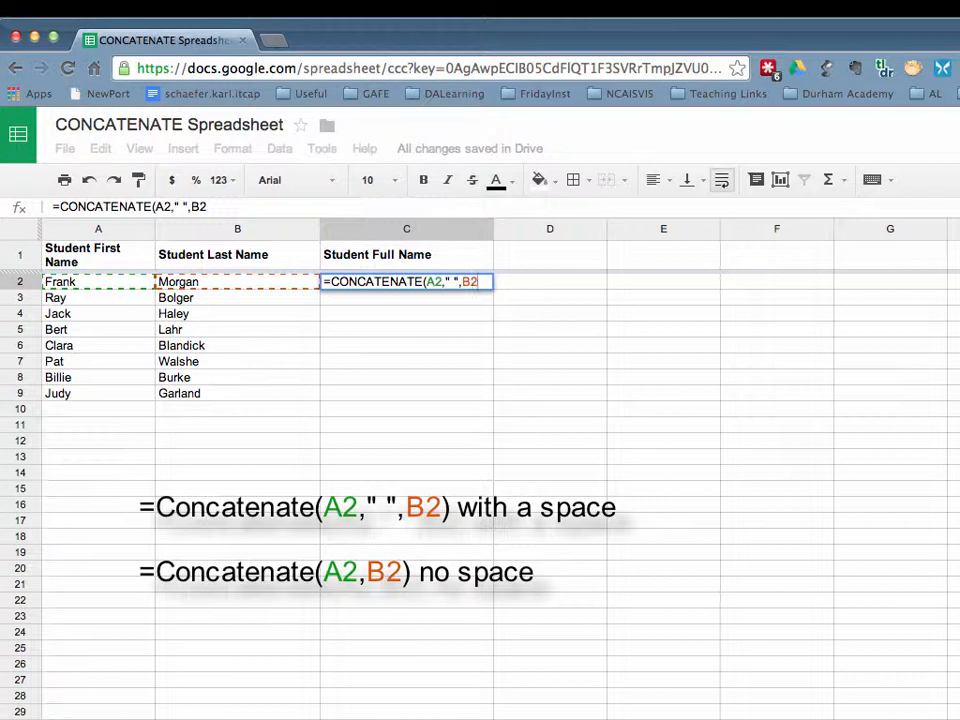
{"action": "type", "text": ")"}
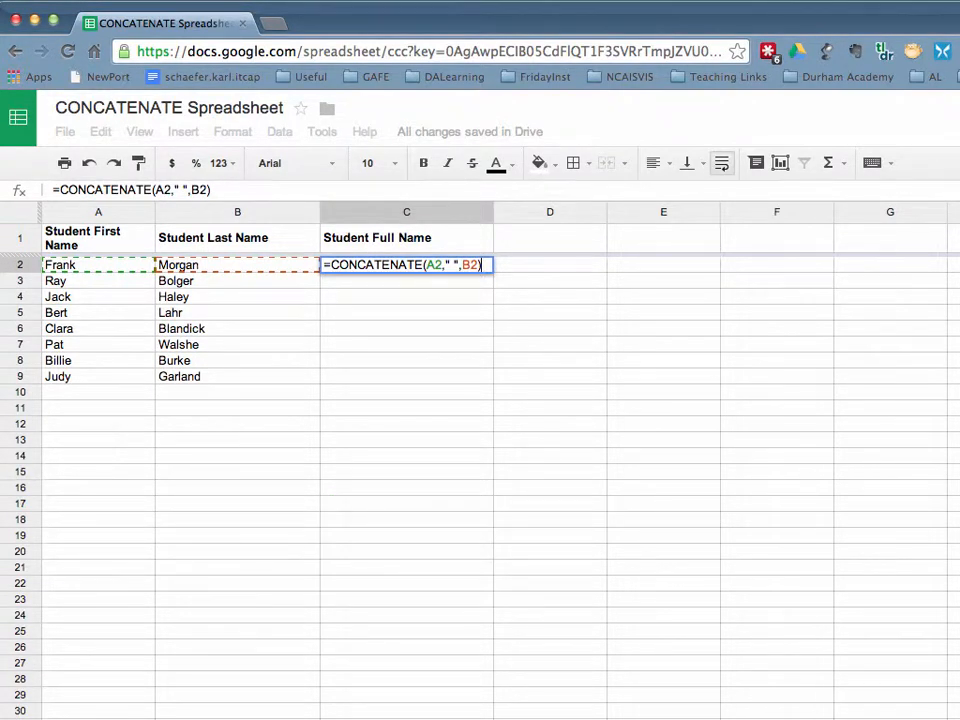
- Confirm the formula and fill it down from C2 to C9, Frank Morgan through Judy Garland
{"action": "key", "text": "Enter"}
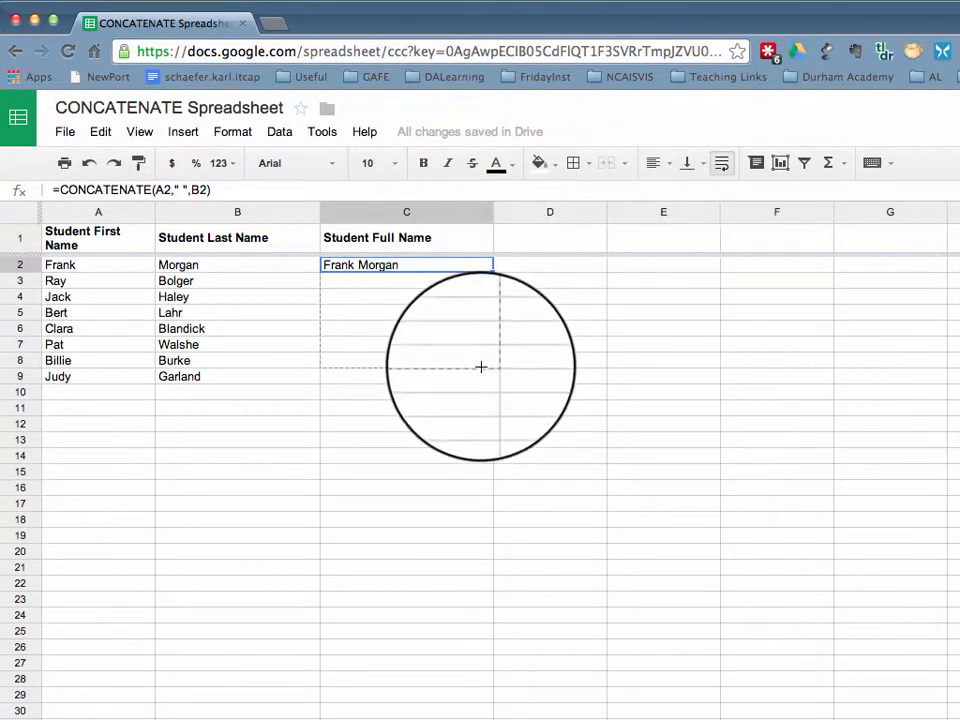
{"action": "left_click_drag", "start_coordinate": [491, 264], "coordinate": [491, 388]}
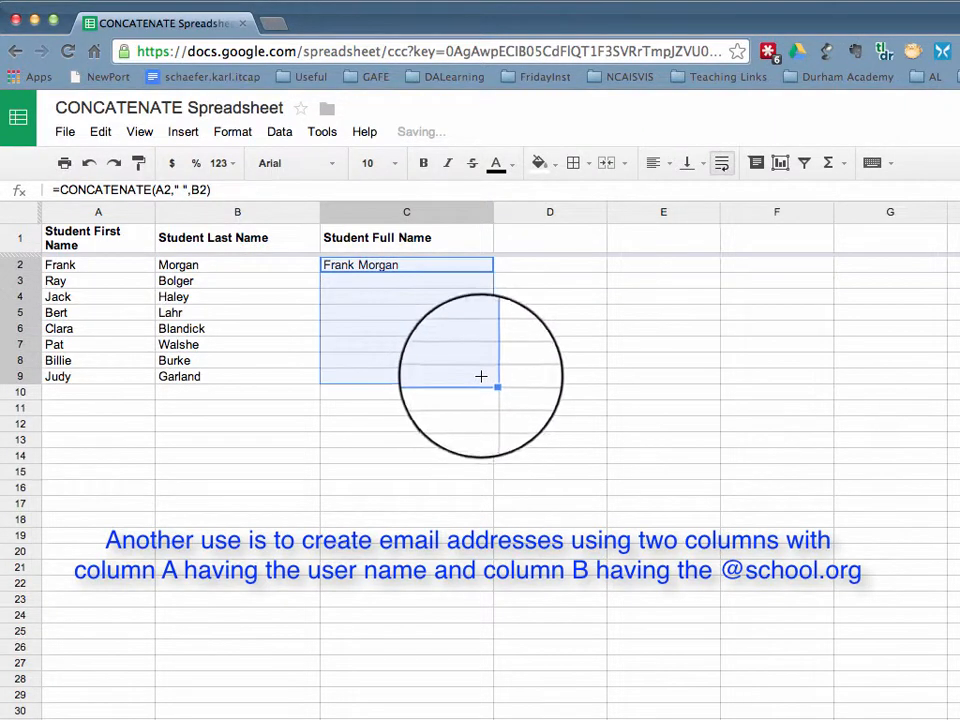
{"action": "left_click_drag", "start_coordinate": [497, 272], "coordinate": [497, 389]}
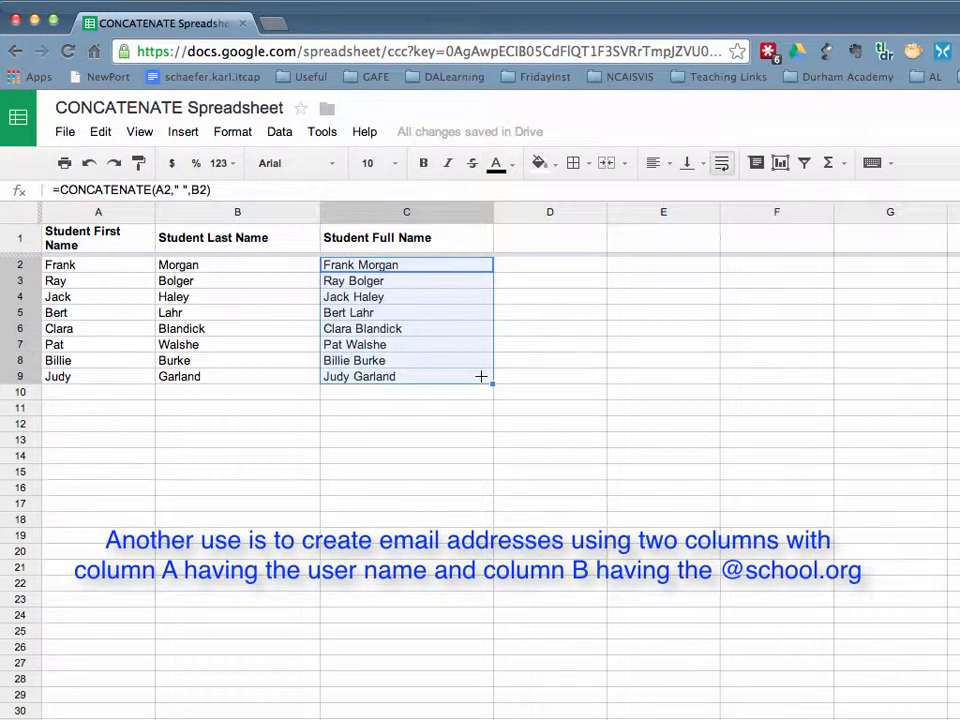